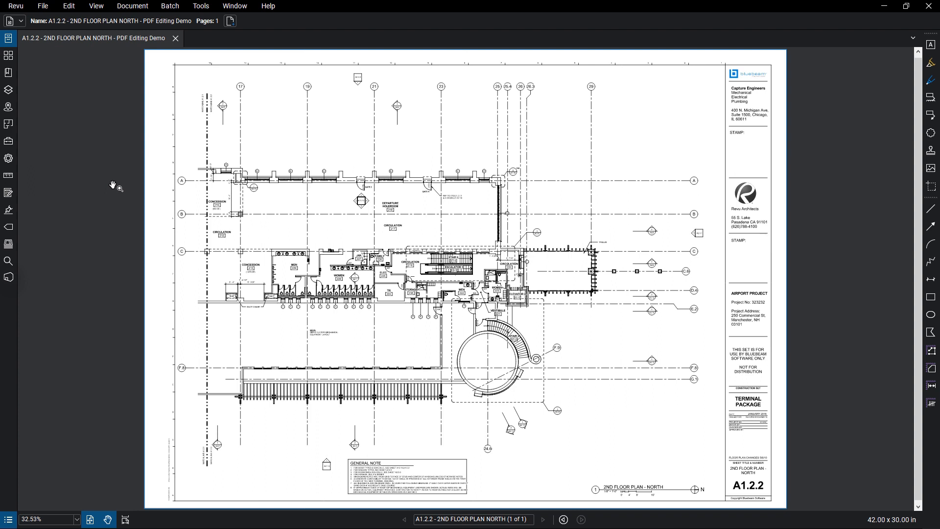
Browse the Edit menu's PDF Content commands to snapshot door 217B
click(68, 6)
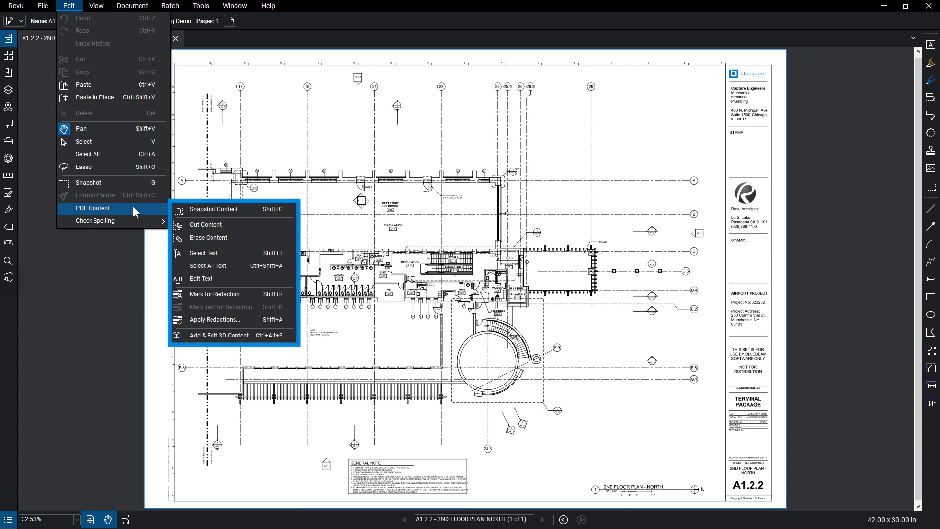
mouse_move(141, 212)
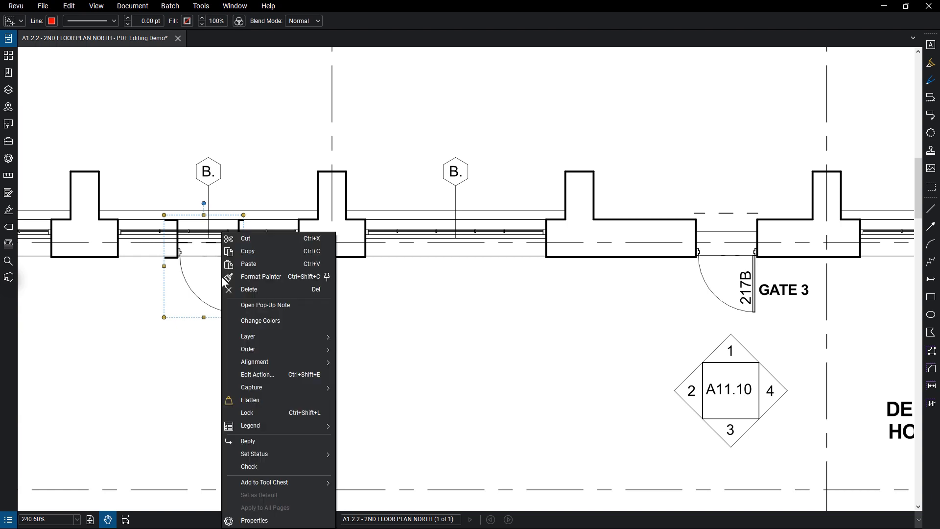
Change the door 217B snapshot's colors from black to red
click(261, 320)
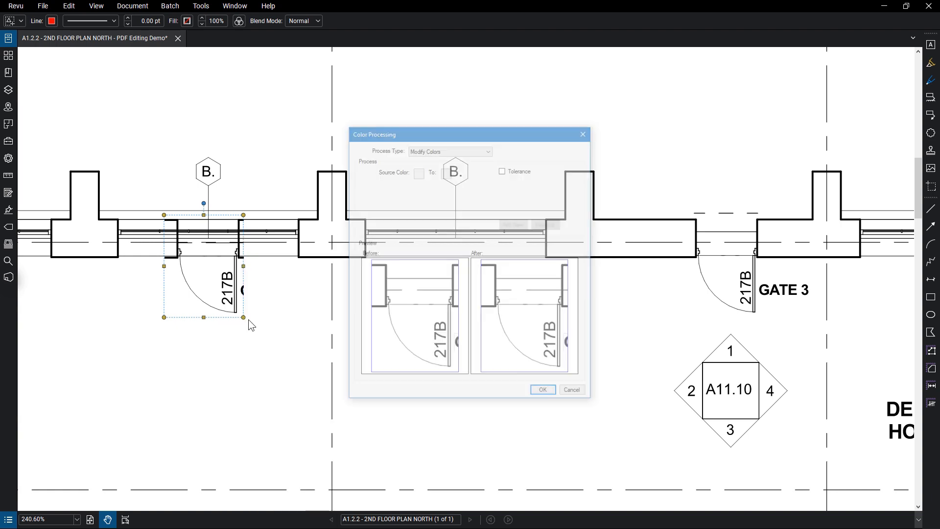
click(419, 172)
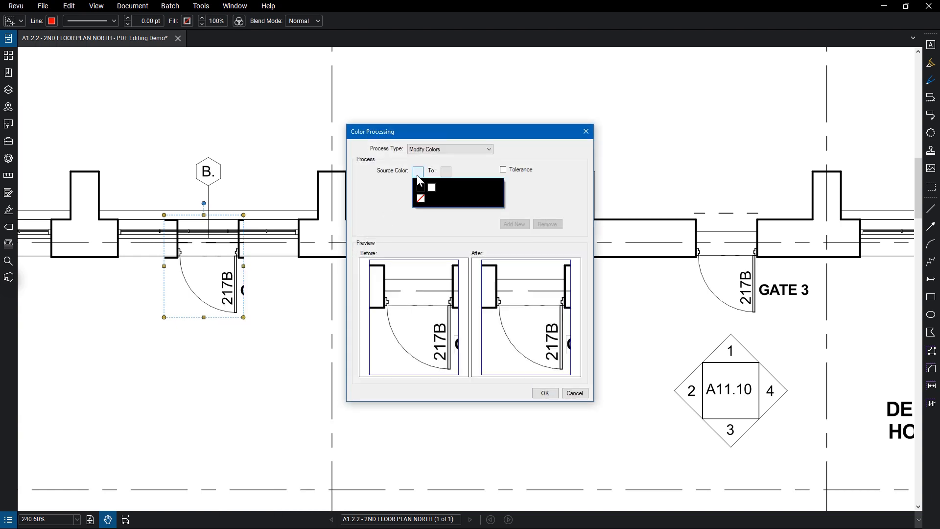
click(446, 170)
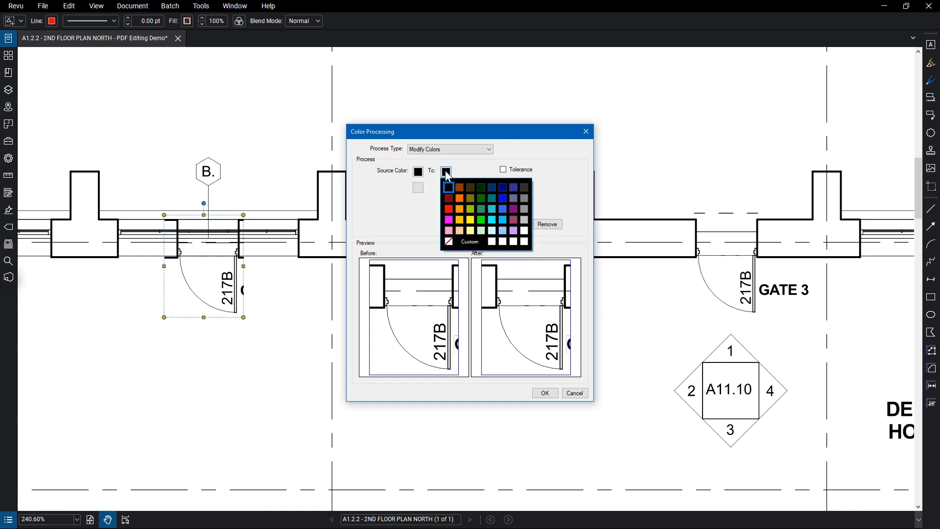
click(448, 208)
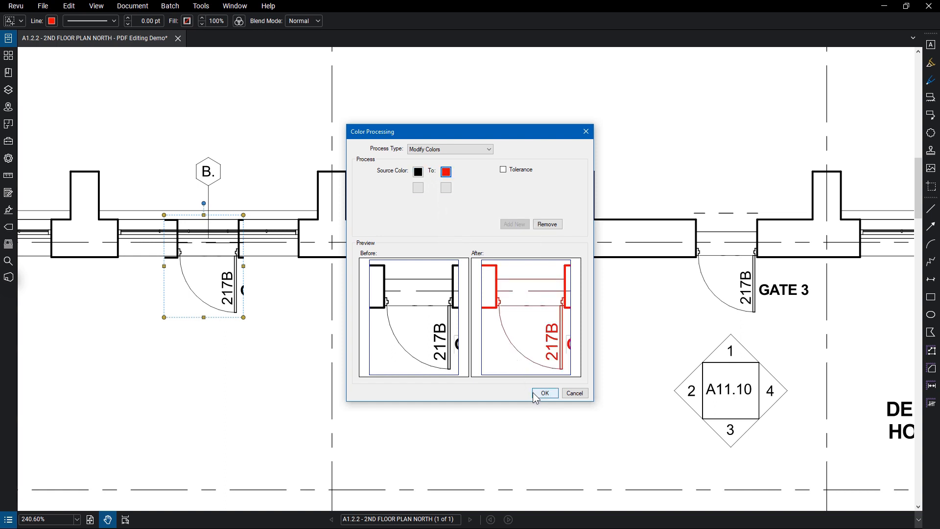
click(543, 392)
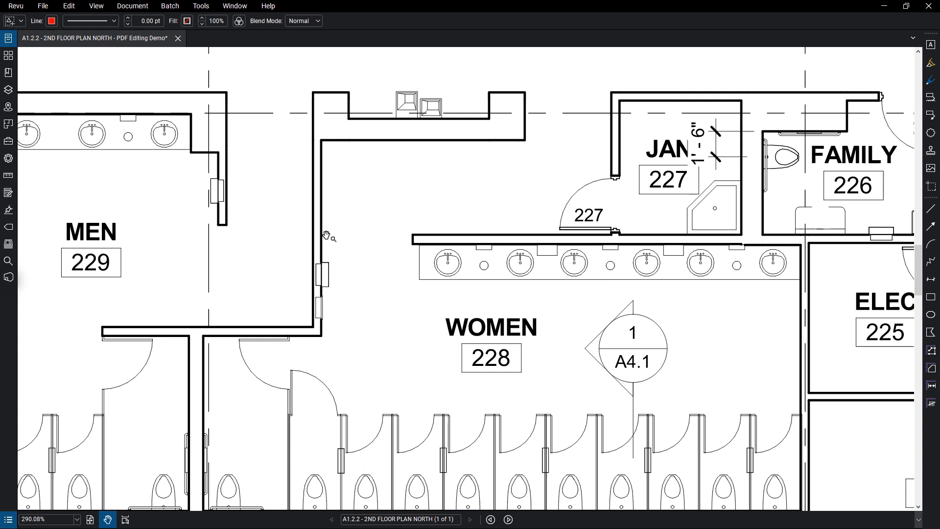
Snapshot the wall between restrooms 229 and 228 and drag it left
click(68, 5)
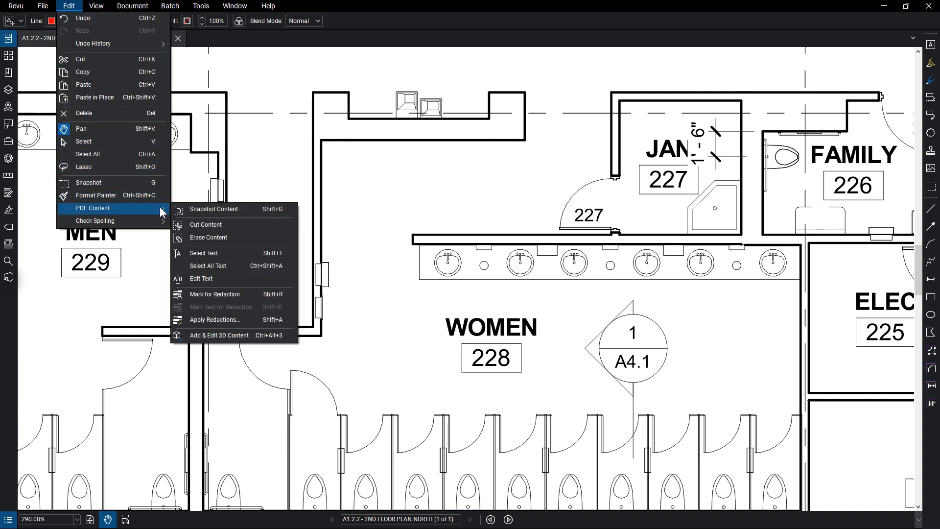
click(200, 278)
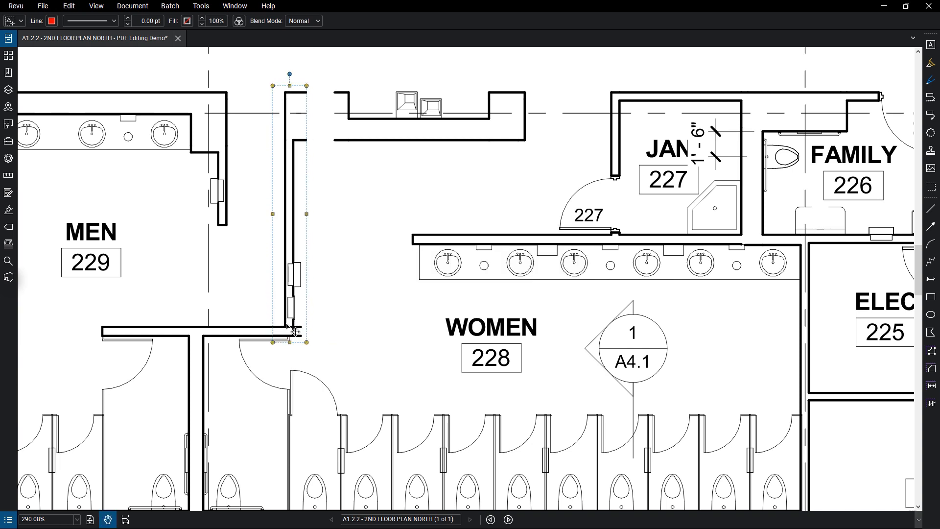
click(390, 292)
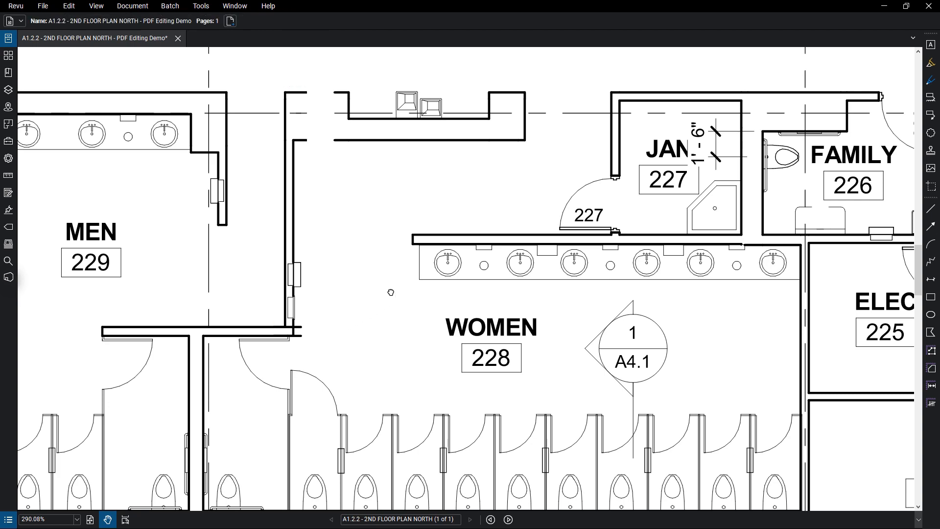
Erase the JAN 227 room with Erase Content
scroll(up, 3)
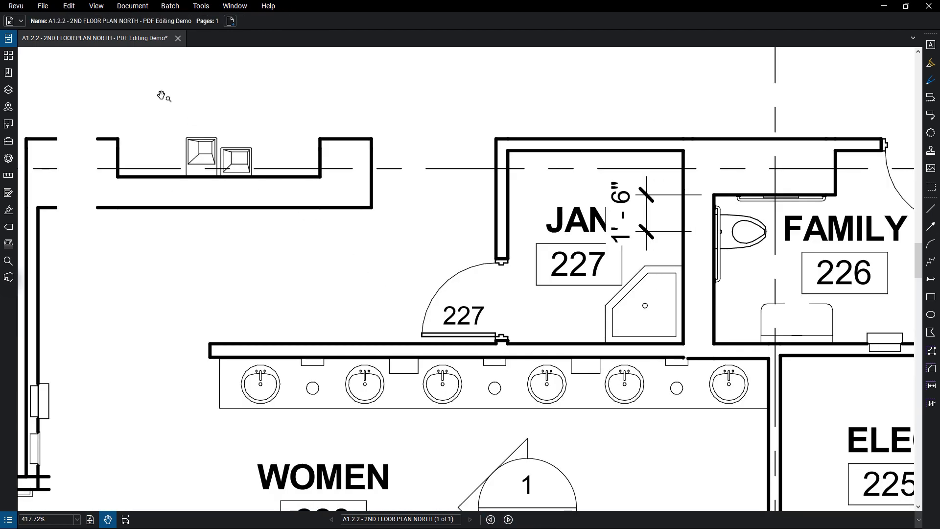
click(67, 5)
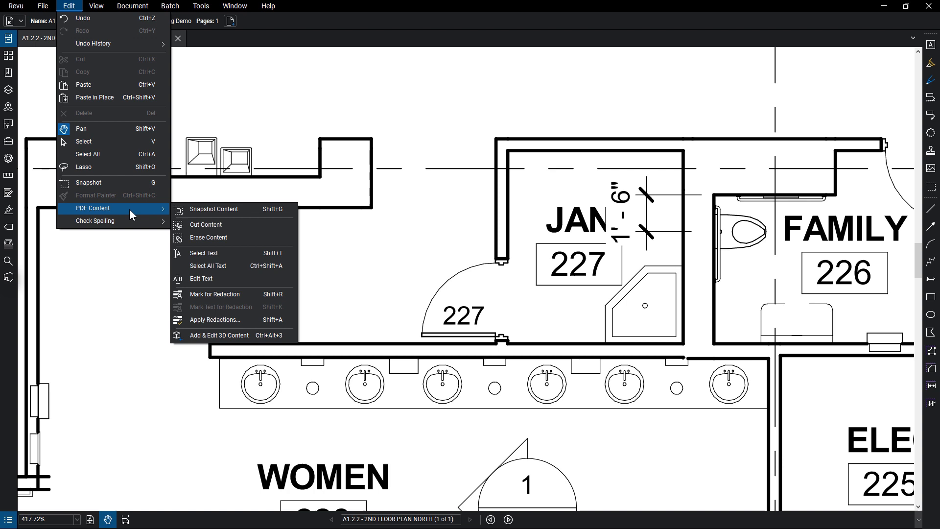
click(201, 278)
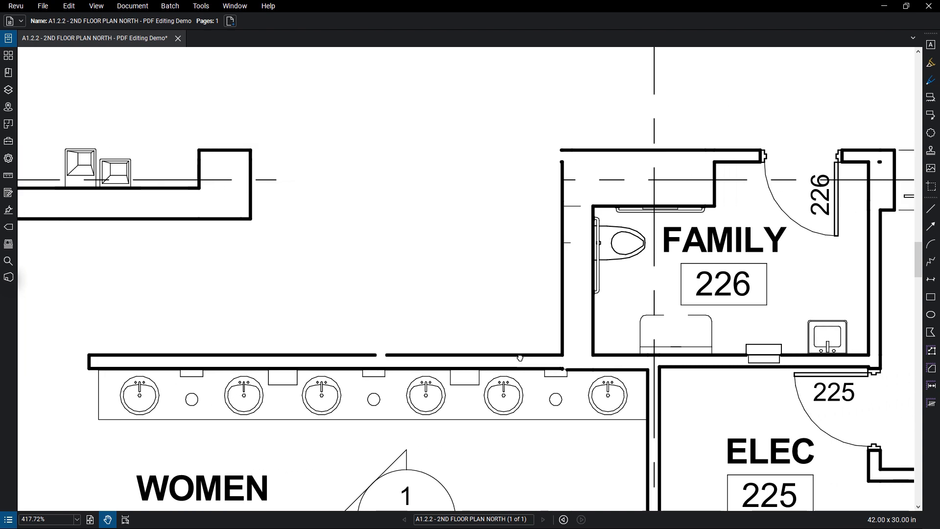
click(68, 6)
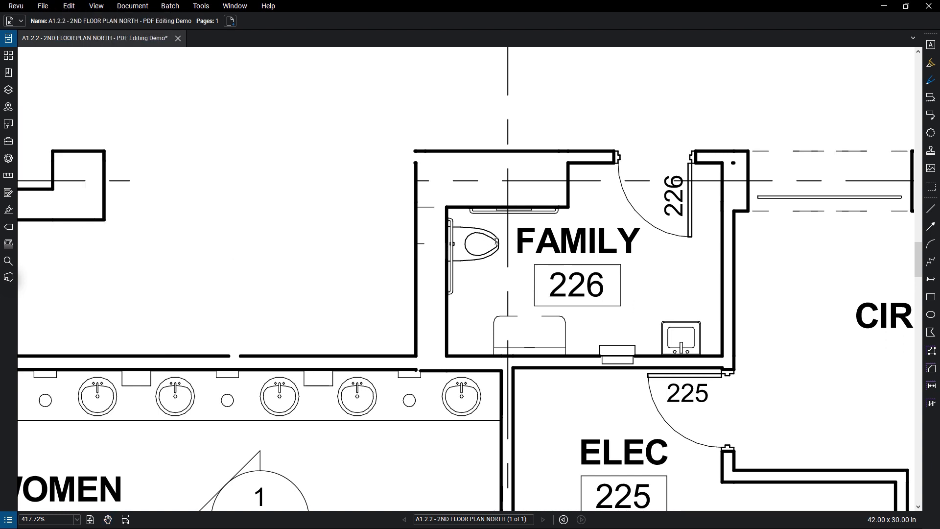
double_click(576, 241)
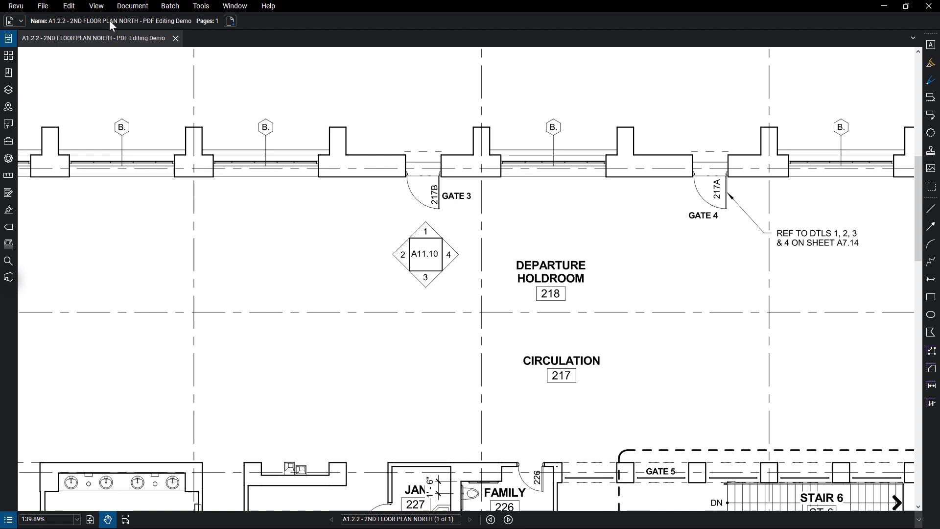
Append 'WALKWAY' to the CIRCULATION label of room 217
click(67, 5)
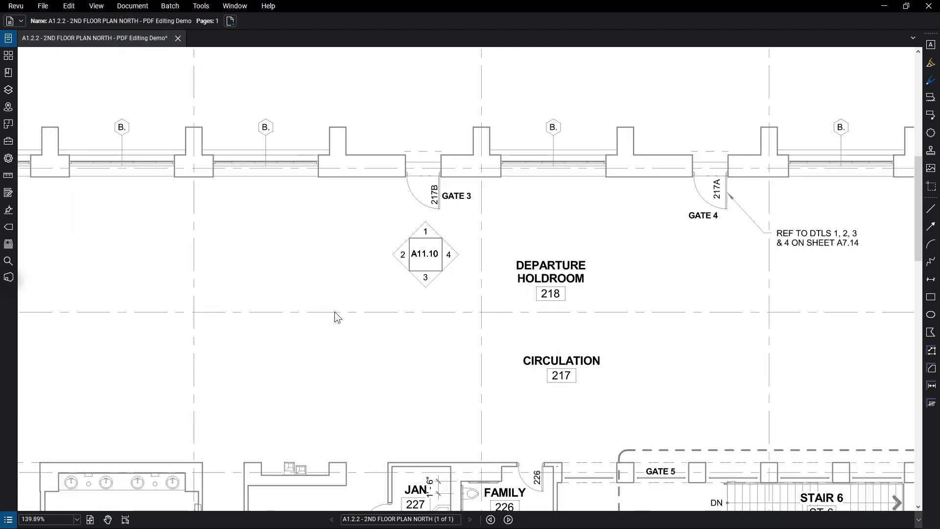
text(W)
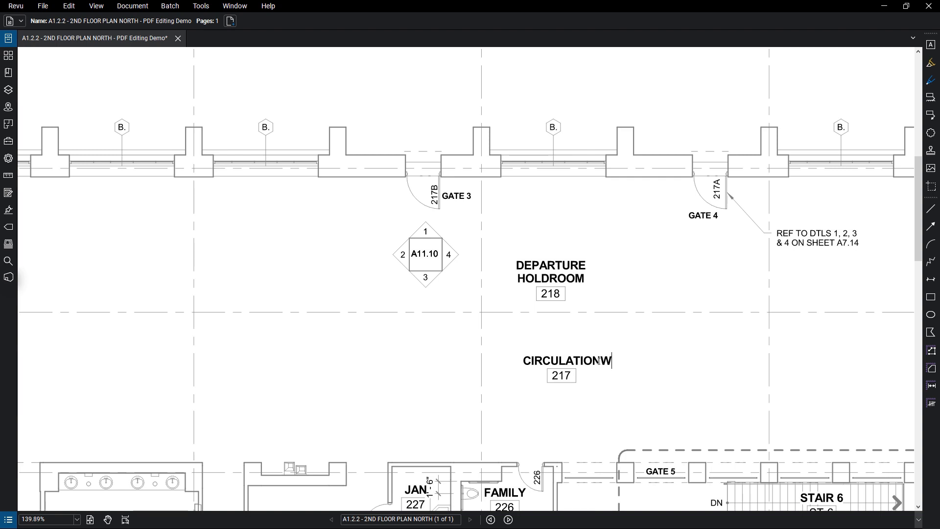
text(ALKWAY)
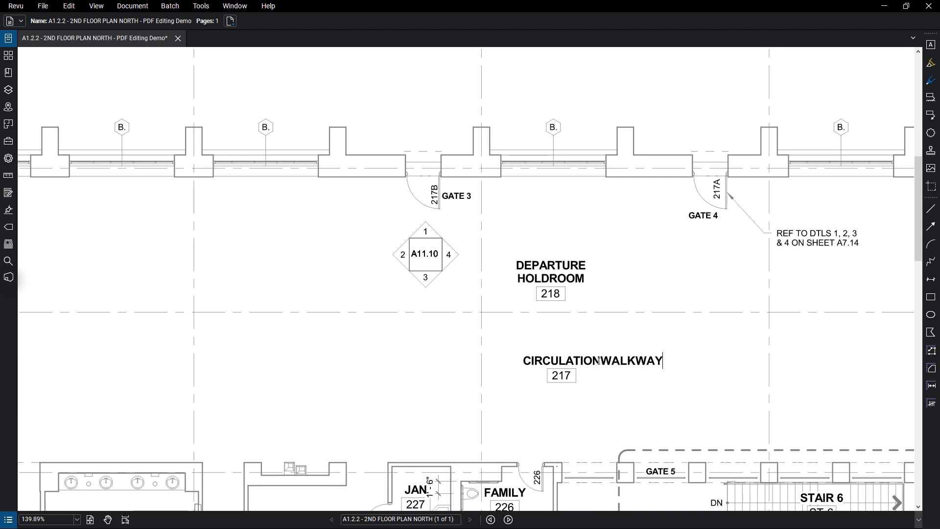